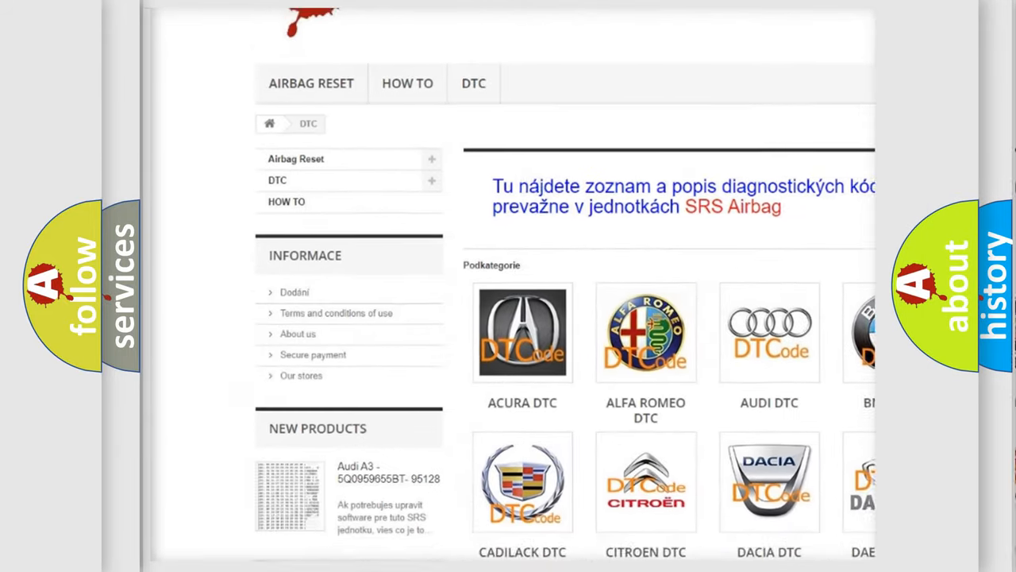
pyautogui.scroll(-3)
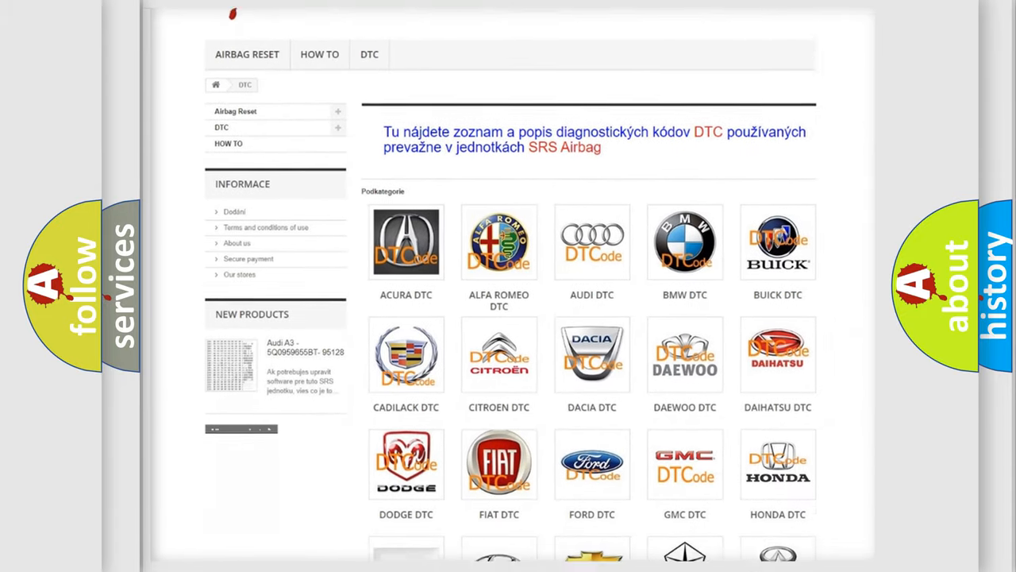
pyautogui.scroll(-3)
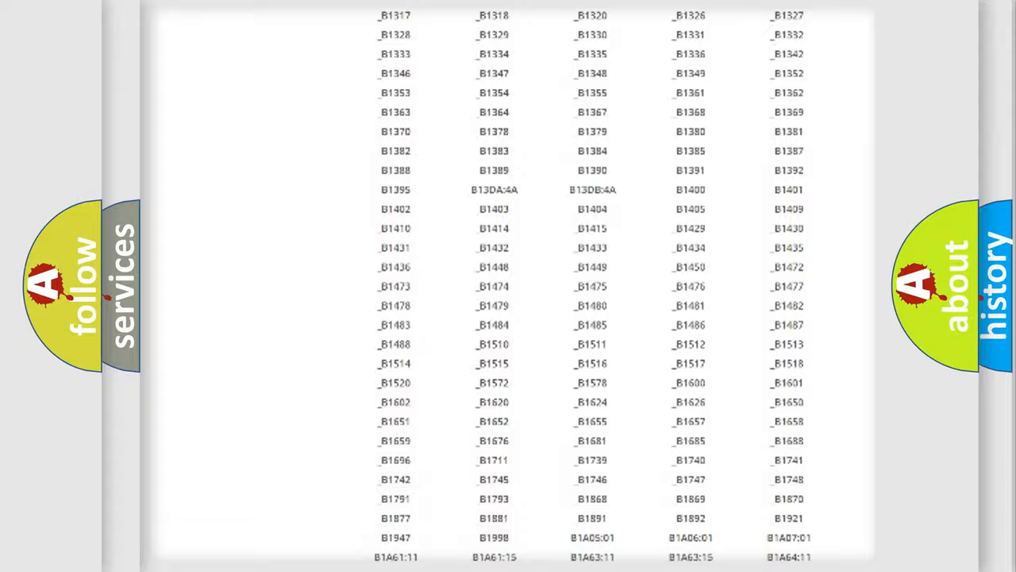
pyautogui.scroll(3)
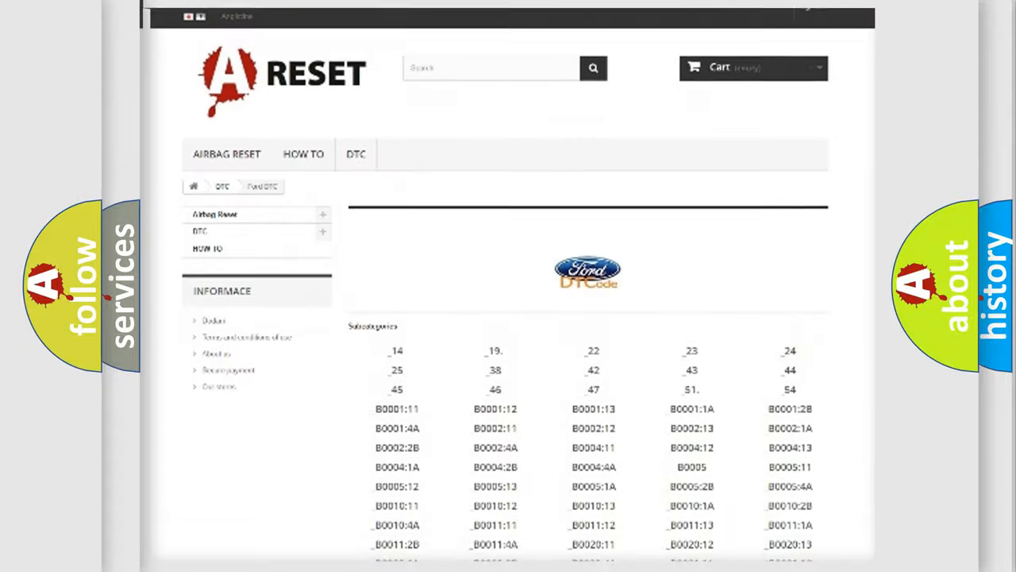